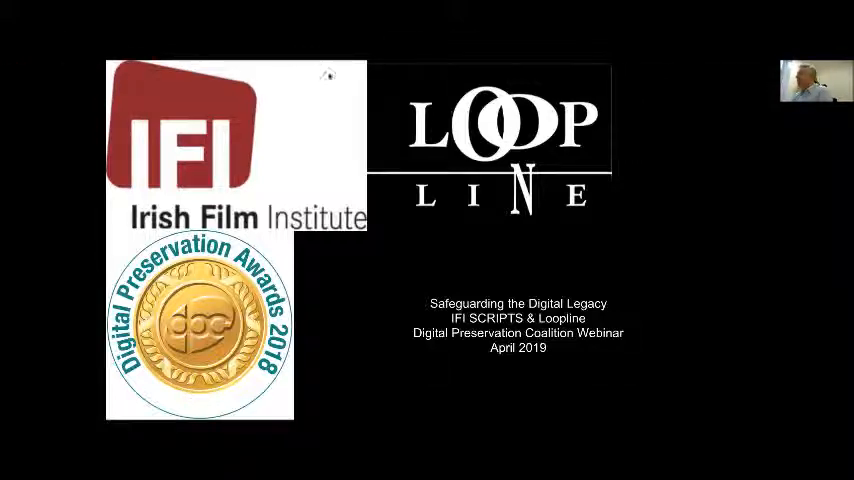
pyautogui.moveTo(356, 70)
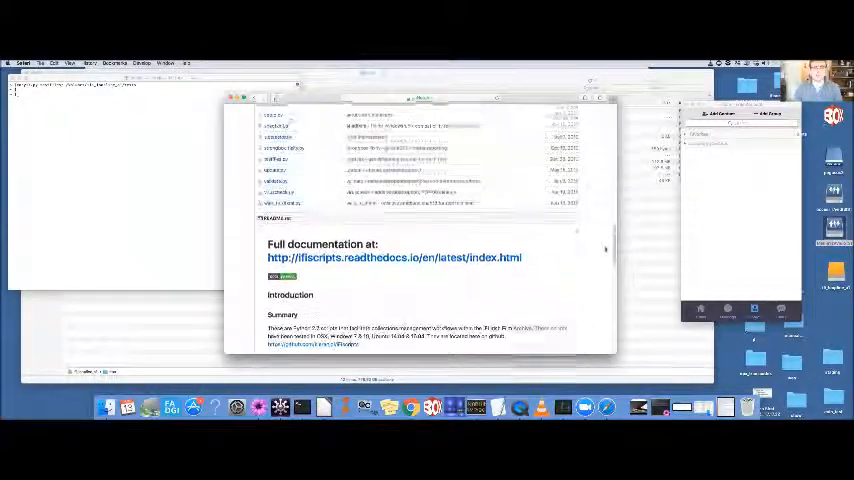
# - Open the IFI Scripts Read the Docs site from the README link and skim its Introduction
pyautogui.click(393, 258)
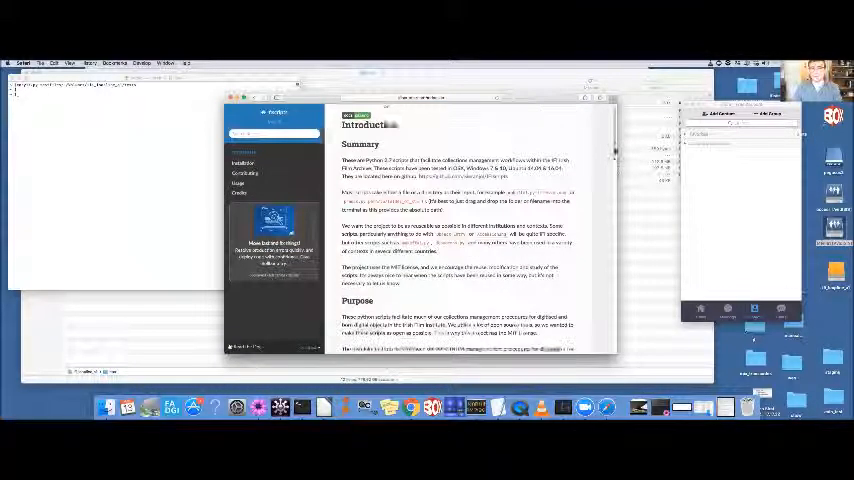
pyautogui.scroll(-3)
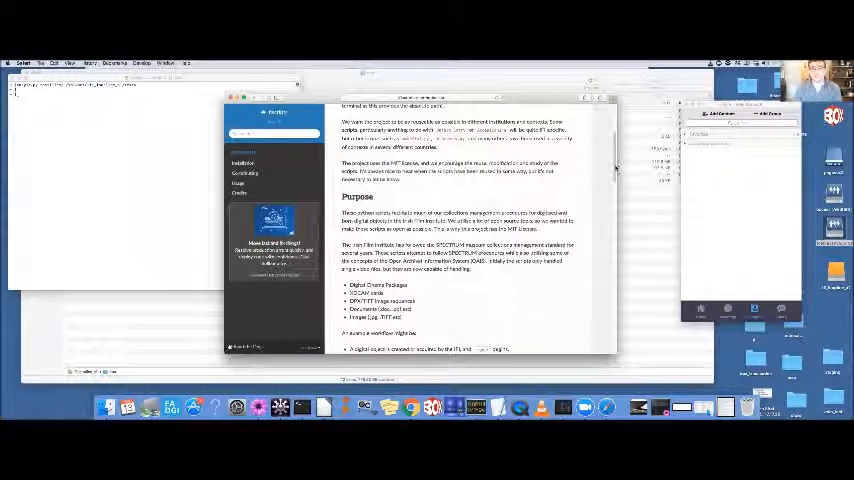
pyautogui.scroll(-3)
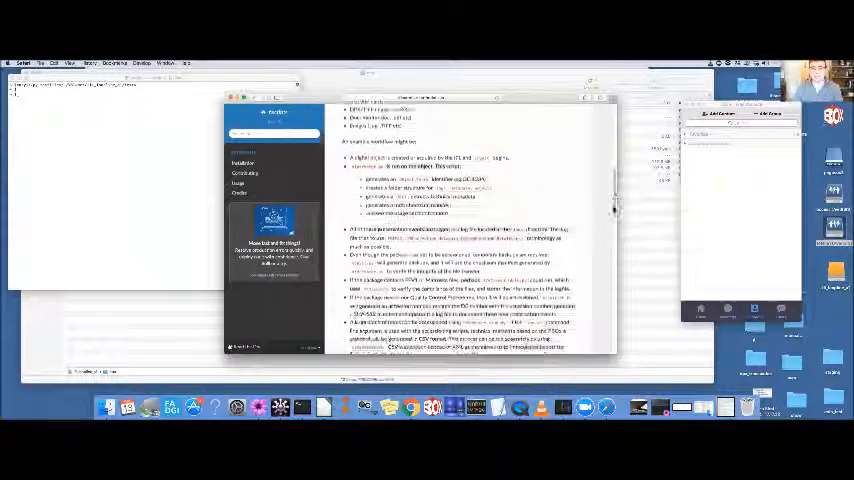
pyautogui.scroll(3)
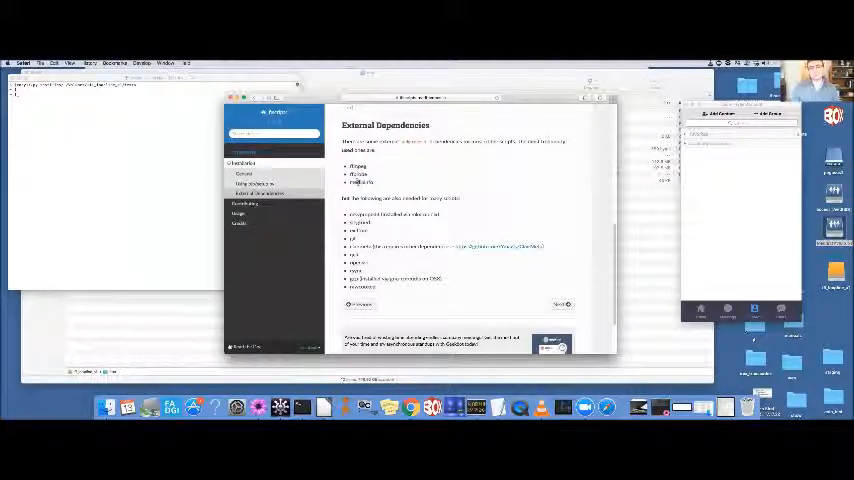
pyautogui.moveTo(373, 175)
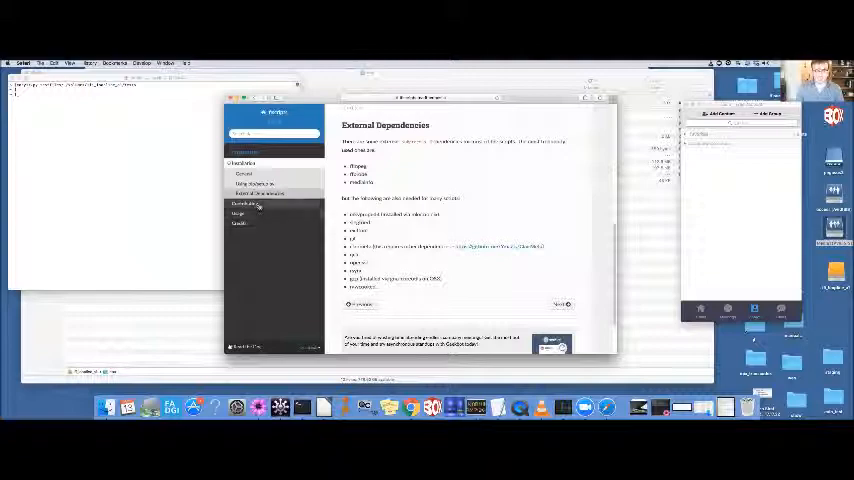
# - Open the Contributing page in the docs sidebar and scroll down through the Credits
pyautogui.click(244, 173)
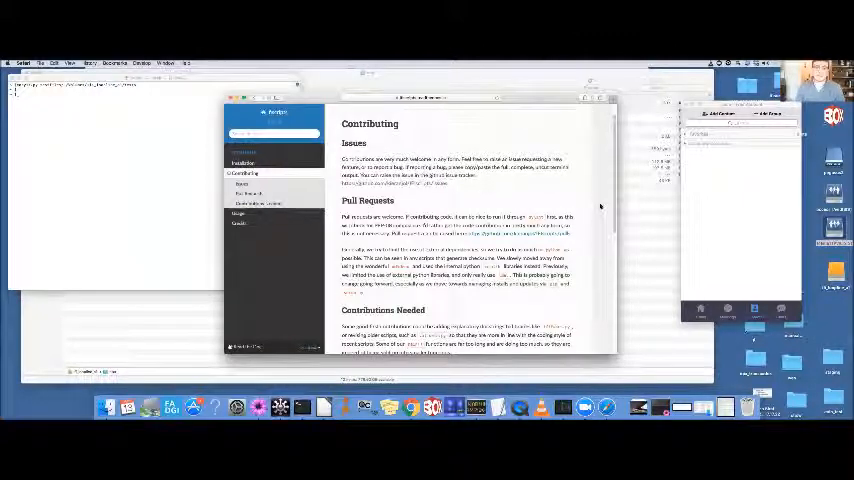
pyautogui.scroll(-3)
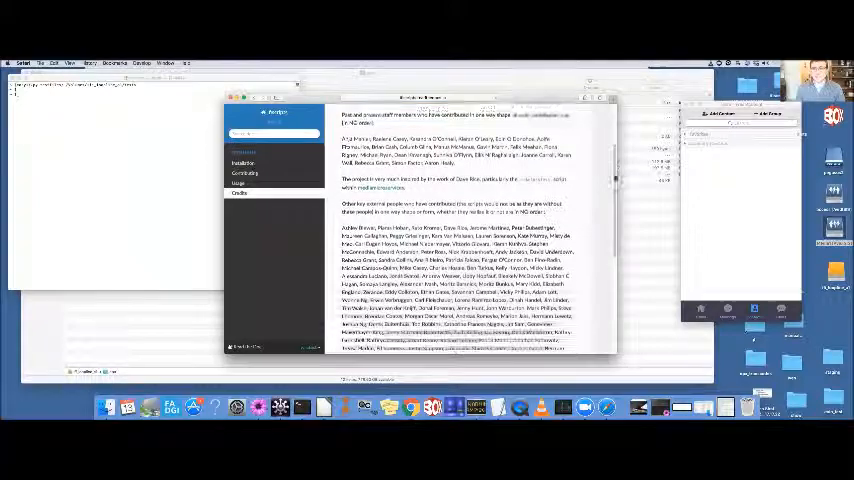
pyautogui.scroll(-3)
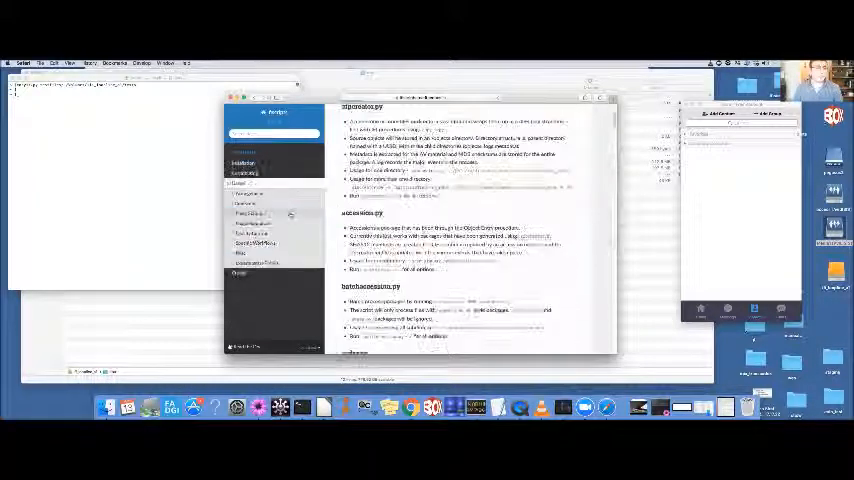
pyautogui.scroll(3)
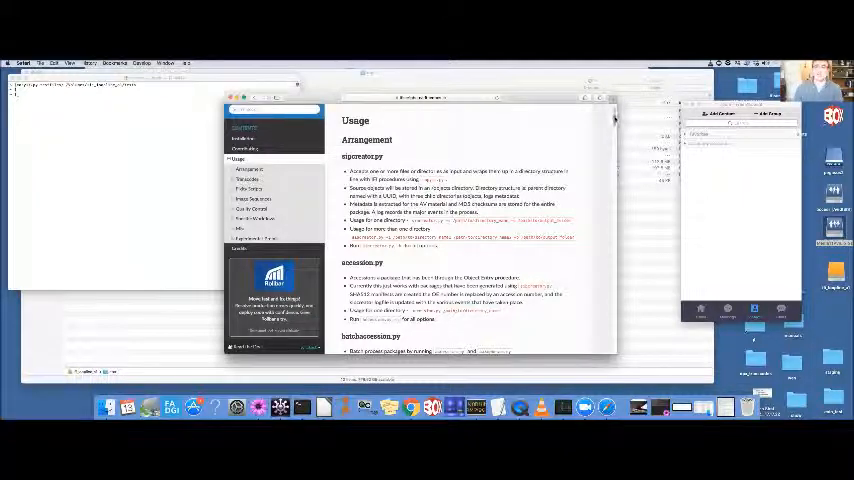
pyautogui.scroll(-3)
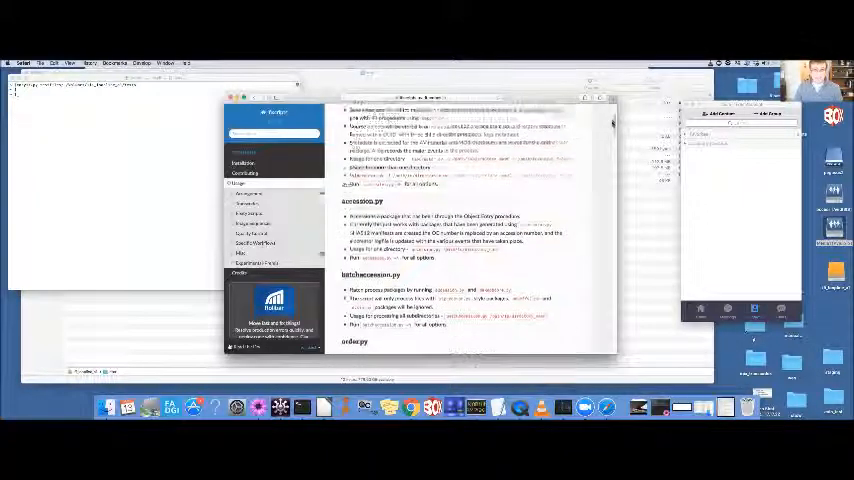
pyautogui.scroll(3)
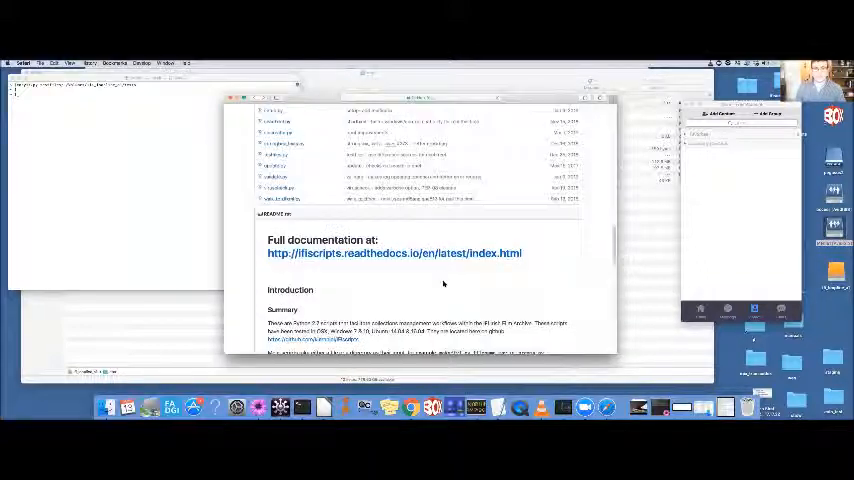
# - Scroll through the selected script's Python source code on GitHub
pyautogui.scroll(3)
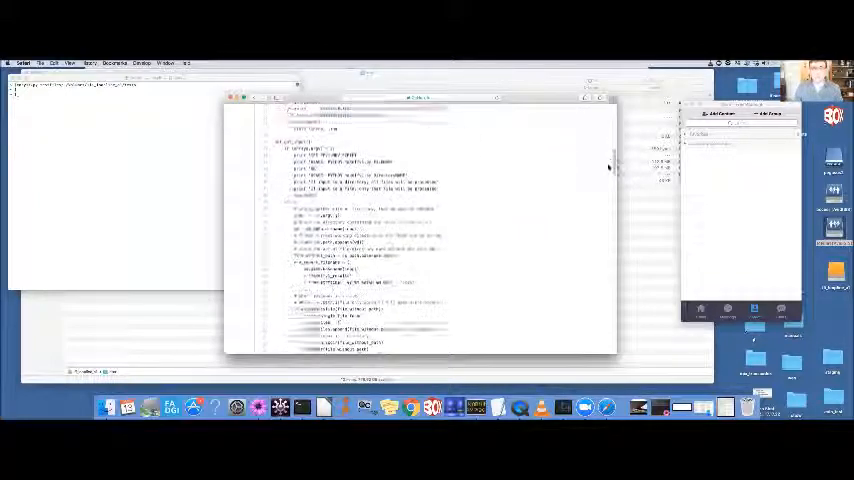
pyautogui.scroll(-3)
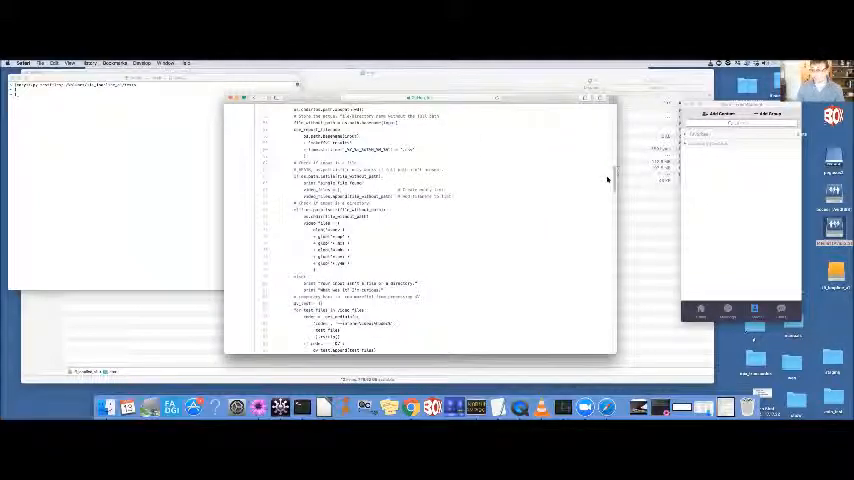
pyautogui.scroll(-3)
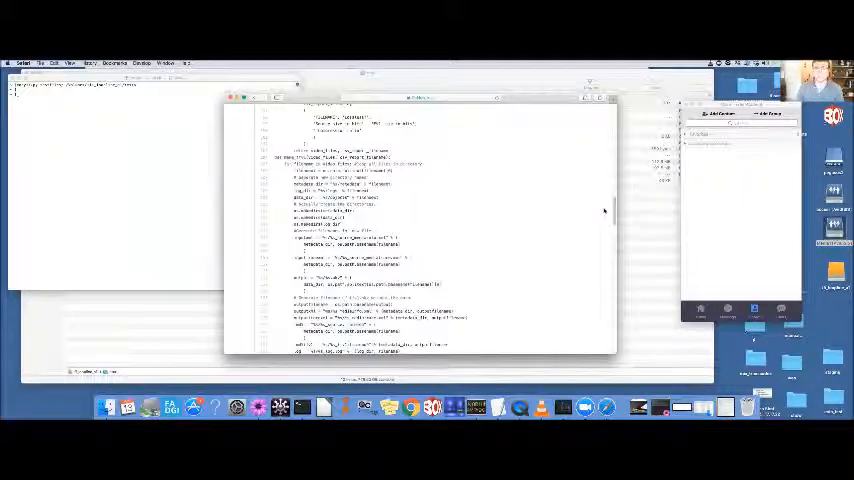
pyautogui.scroll(-3)
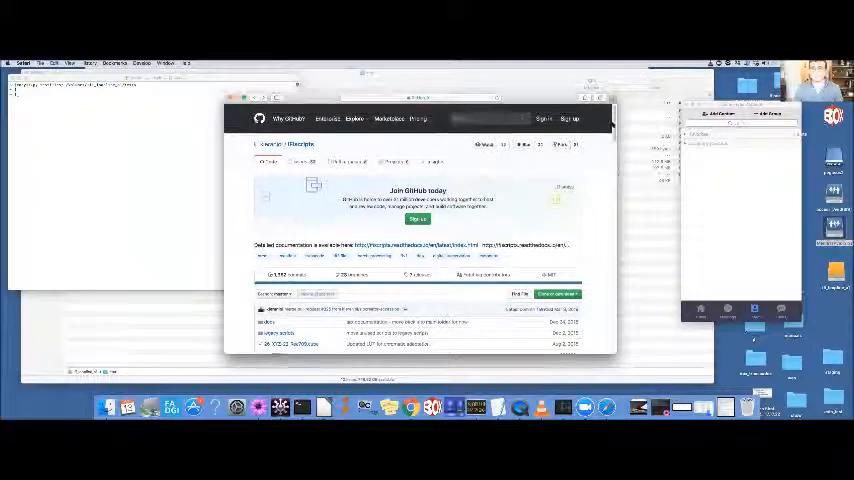
# - Scroll the IFIscripts repository main page to view its file list
pyautogui.scroll(-3)
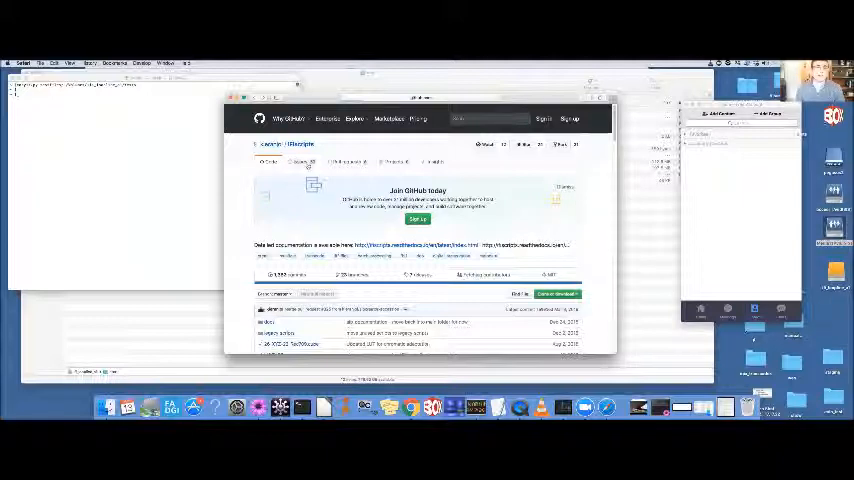
# - Browse the repository's open issues, read the validate.py TypeError issue, then move to Pull requests
pyautogui.click(300, 162)
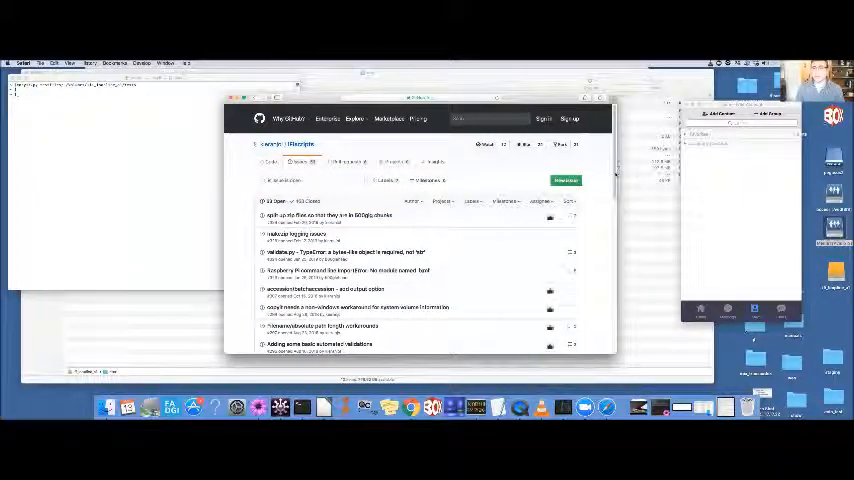
pyautogui.scroll(-3)
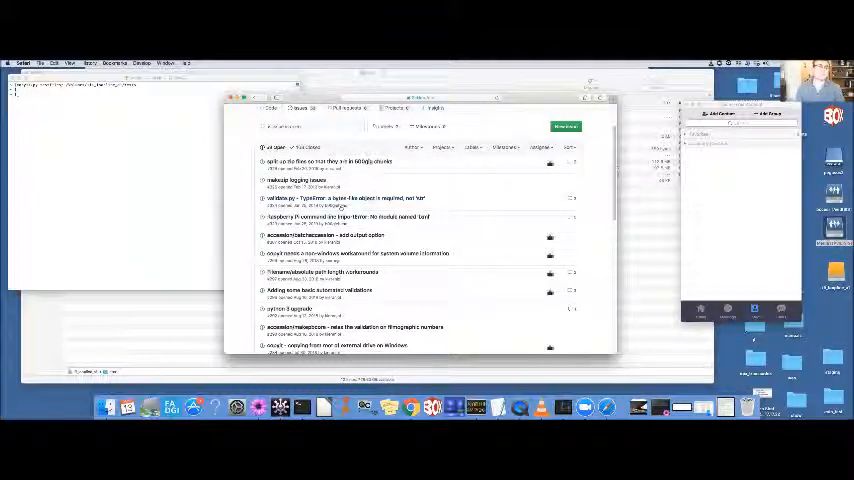
pyautogui.click(348, 197)
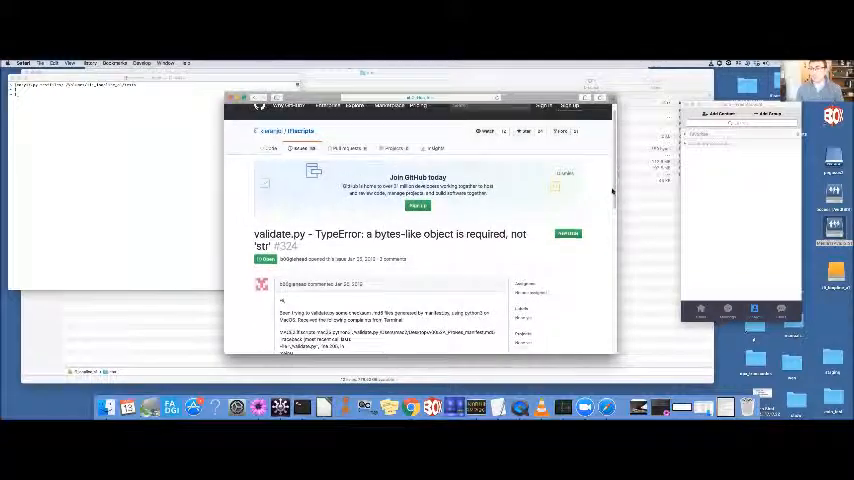
pyautogui.scroll(3)
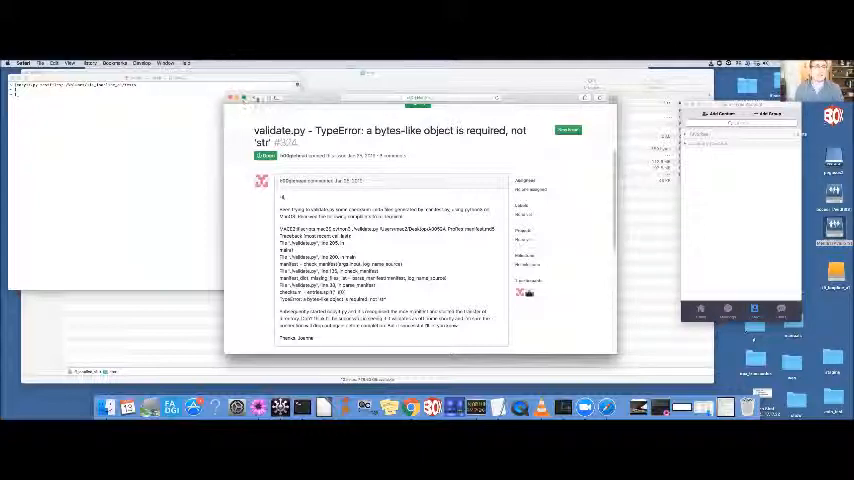
pyautogui.click(272, 145)
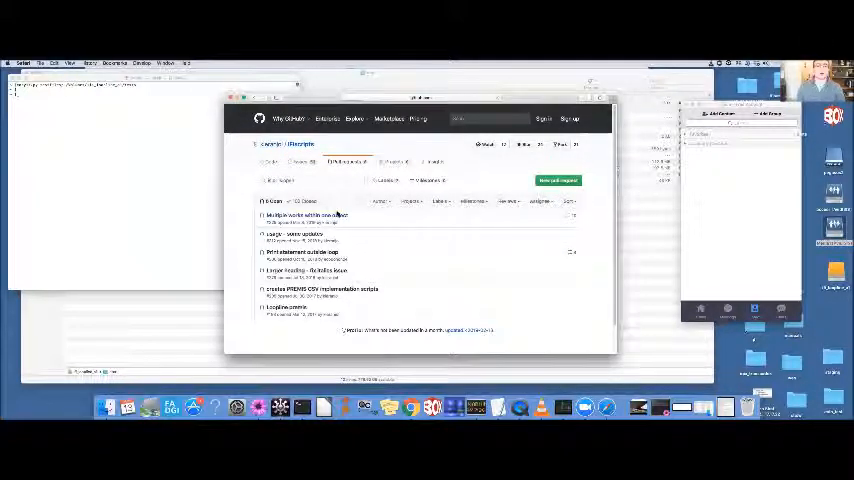
pyautogui.click(310, 215)
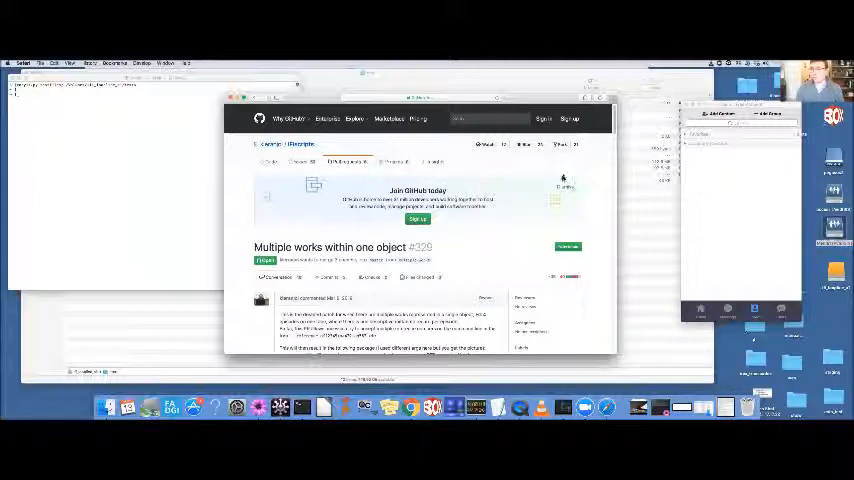
pyautogui.moveTo(607, 150)
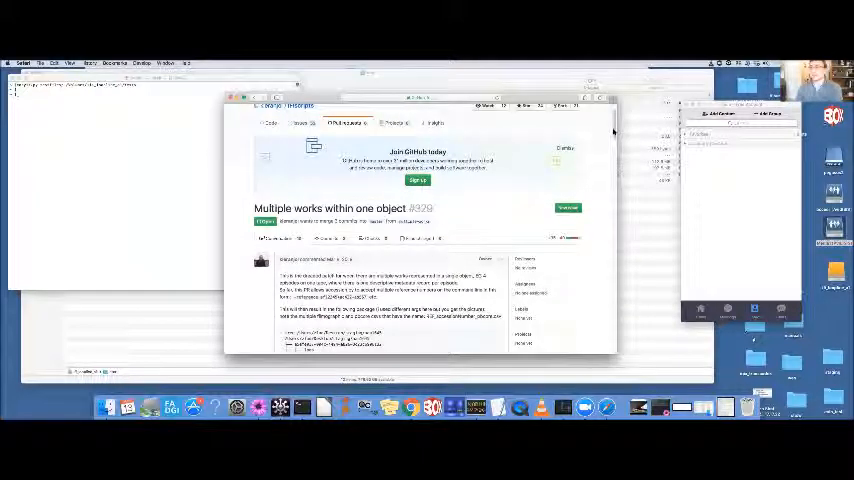
pyautogui.scroll(-3)
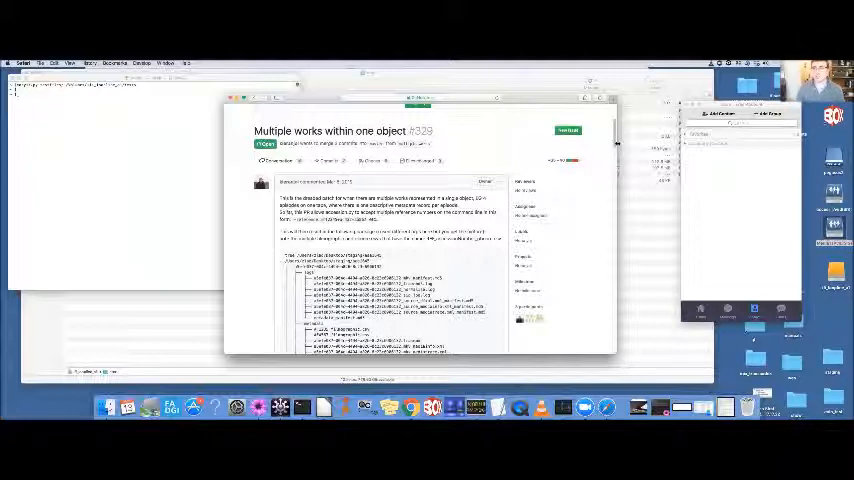
pyautogui.scroll(-3)
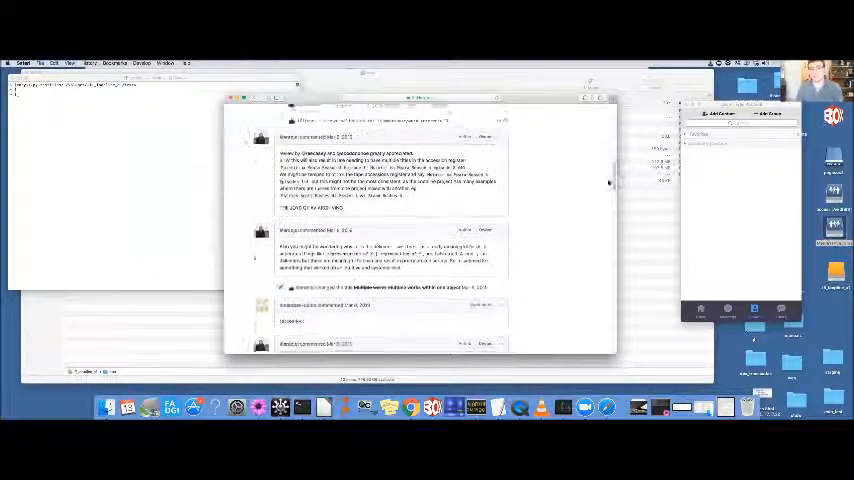
pyautogui.scroll(-3)
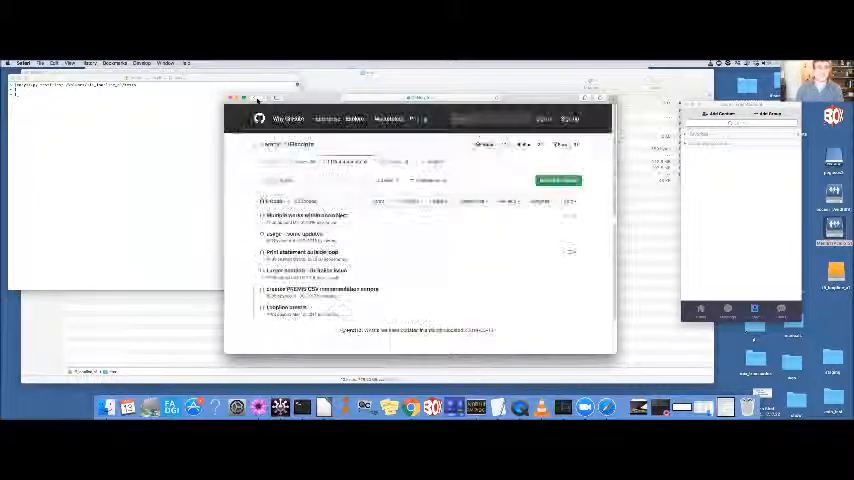
# - Return from the pull requests list to the repository's main Code page with its file listing
pyautogui.click(347, 162)
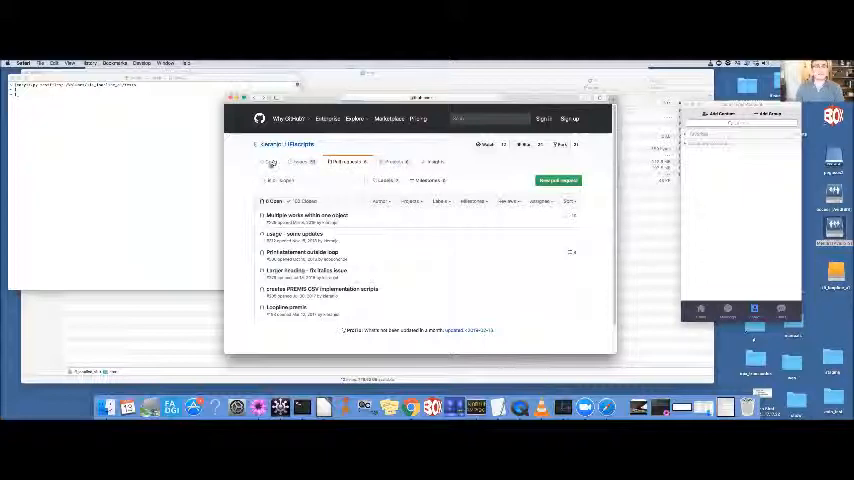
pyautogui.click(270, 162)
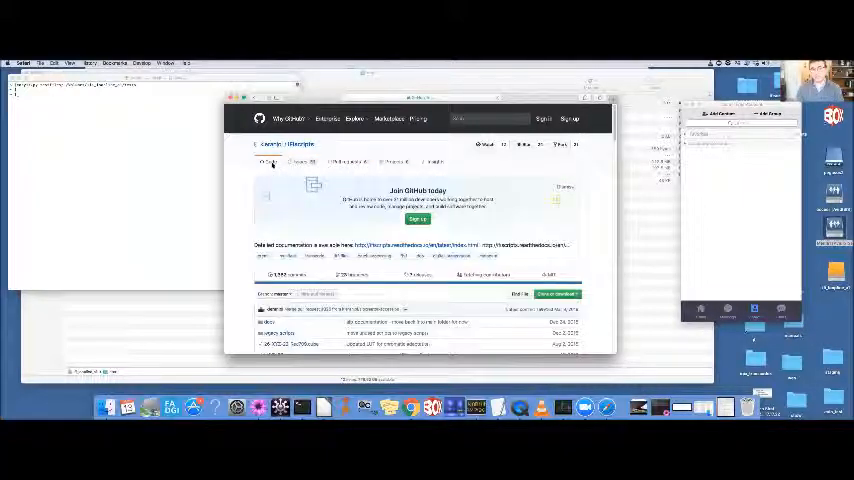
pyautogui.click(302, 162)
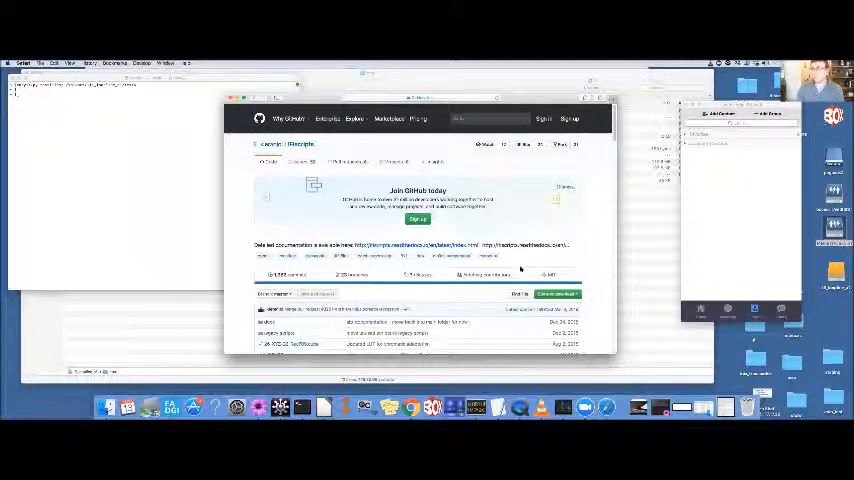
pyautogui.moveTo(505, 289)
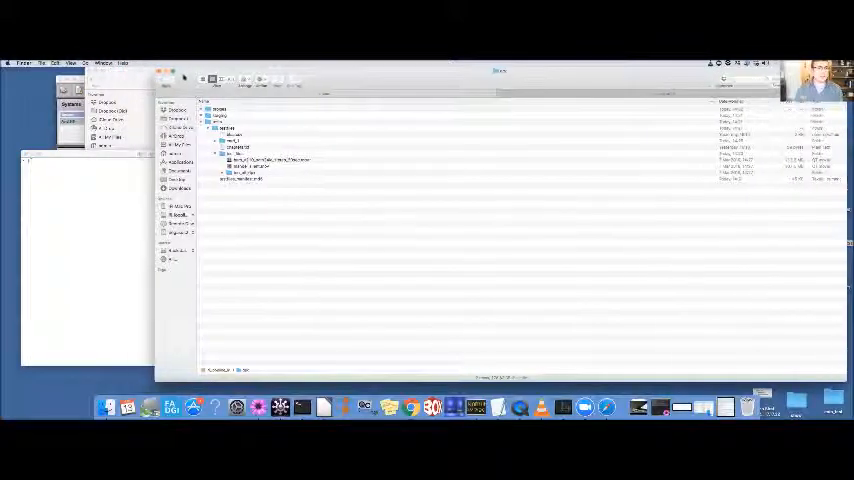
# - Expand the package folder in Finder's list view to show its nested subfolders
pyautogui.click(270, 160)
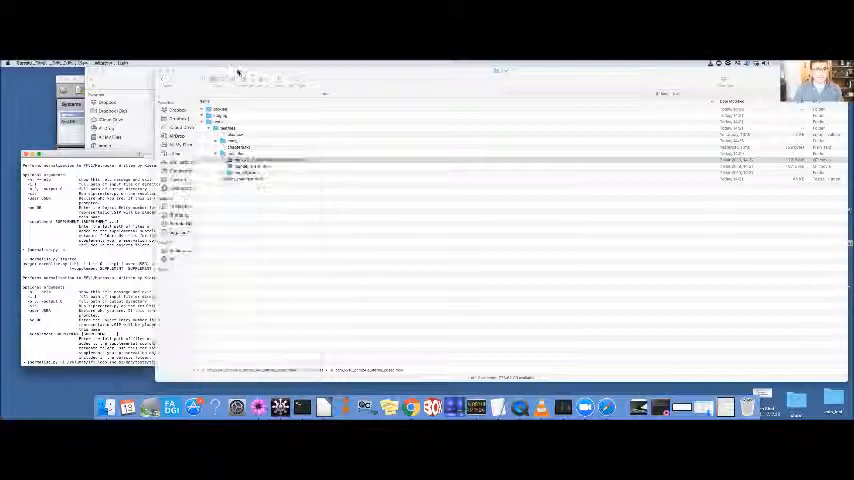
# - Run the packaging script in Terminal and let it print its full processing log
pyautogui.click(300, 161)
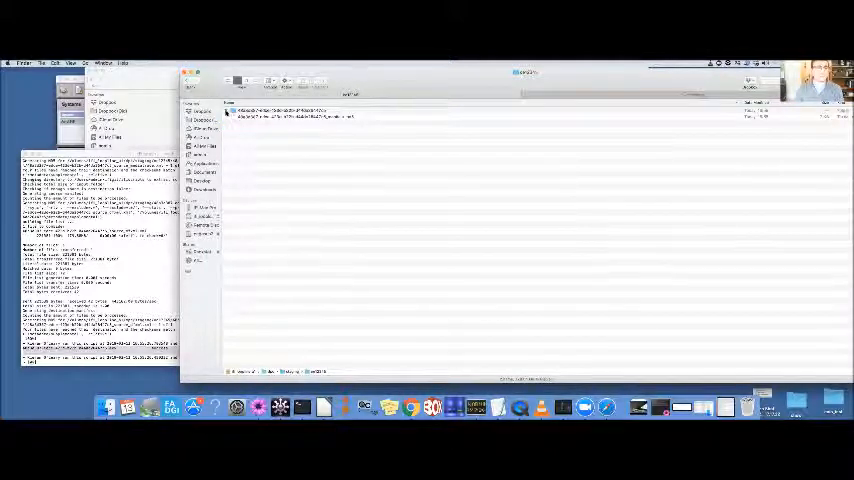
# - Expand the new package folder and its subfolders in Finder to show the generated files
pyautogui.click(232, 111)
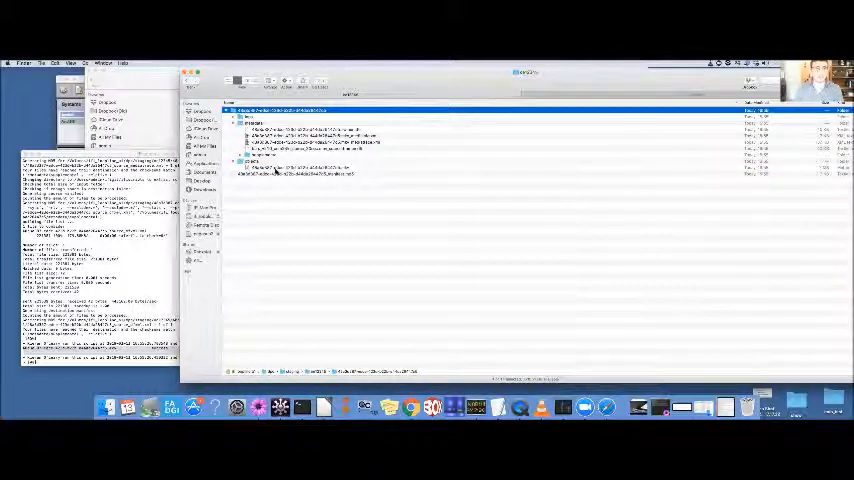
pyautogui.click(300, 170)
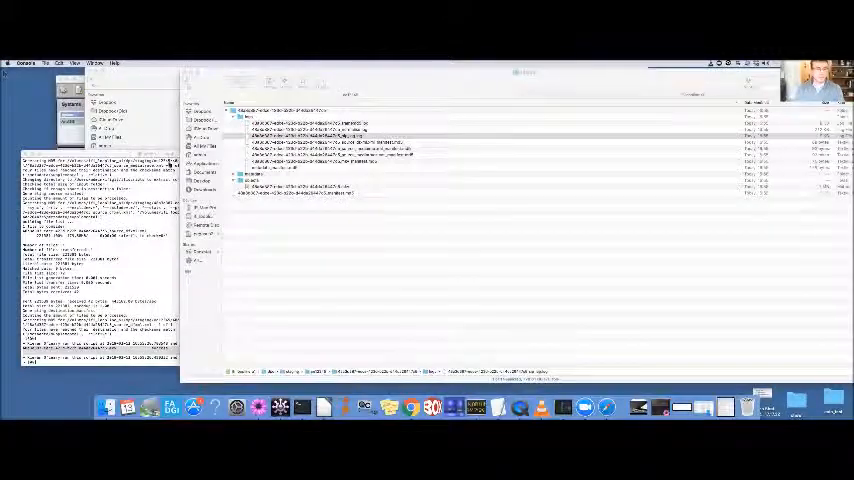
pyautogui.click(246, 181)
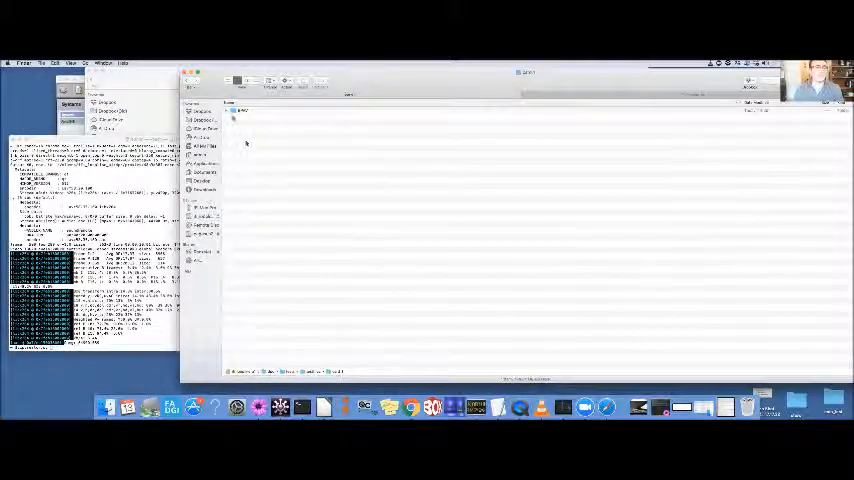
# - Expand the source folder's dated subfolders in Finder and select one of the listed files
pyautogui.click(233, 110)
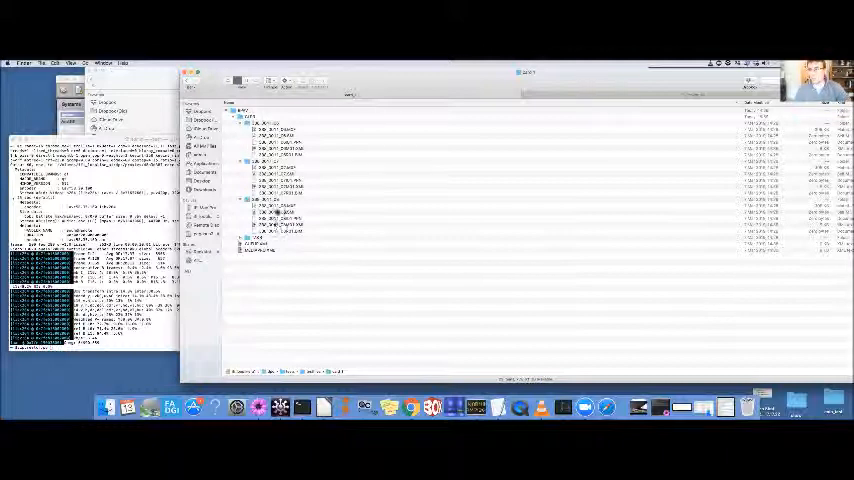
pyautogui.click(280, 130)
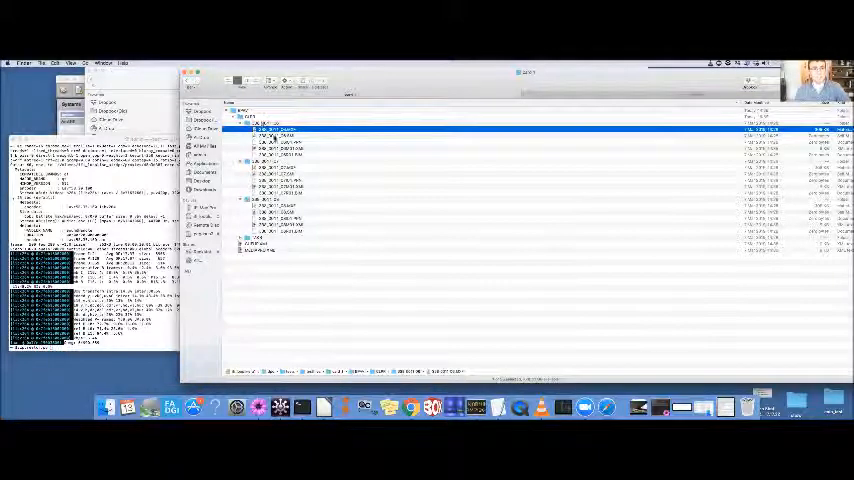
pyautogui.click(280, 167)
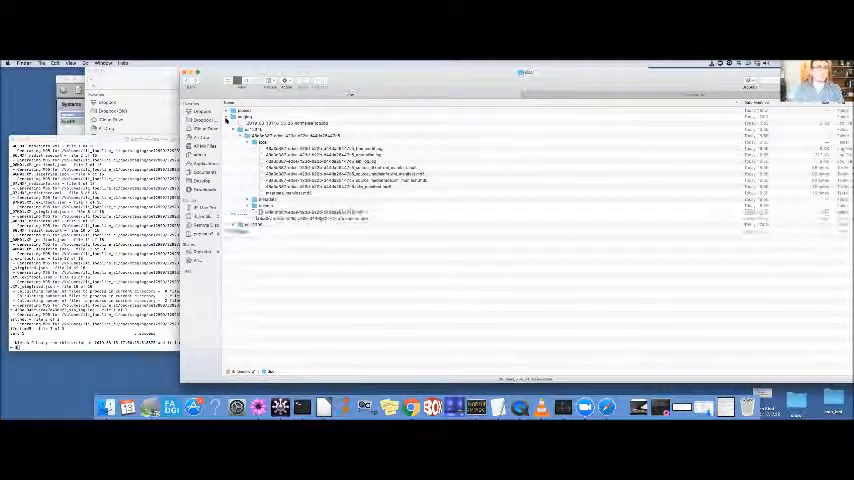
# - Expand and re-collapse a package subfolder to glance at its file listing
pyautogui.click(252, 130)
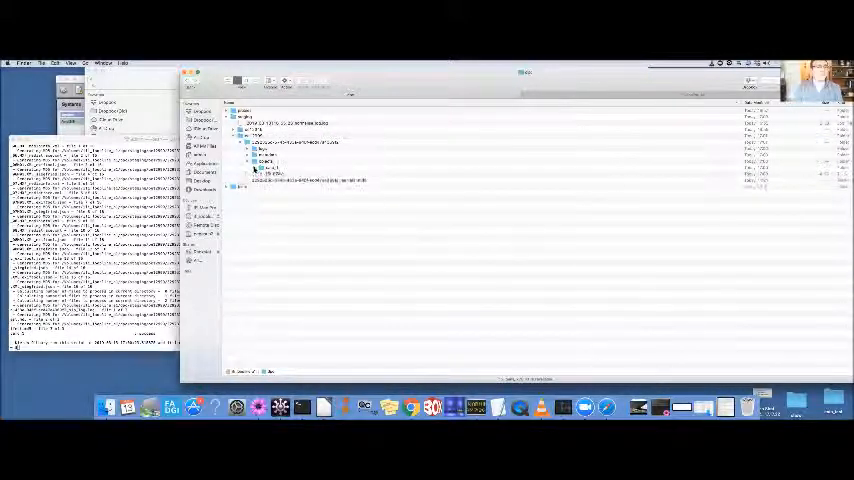
pyautogui.click(258, 169)
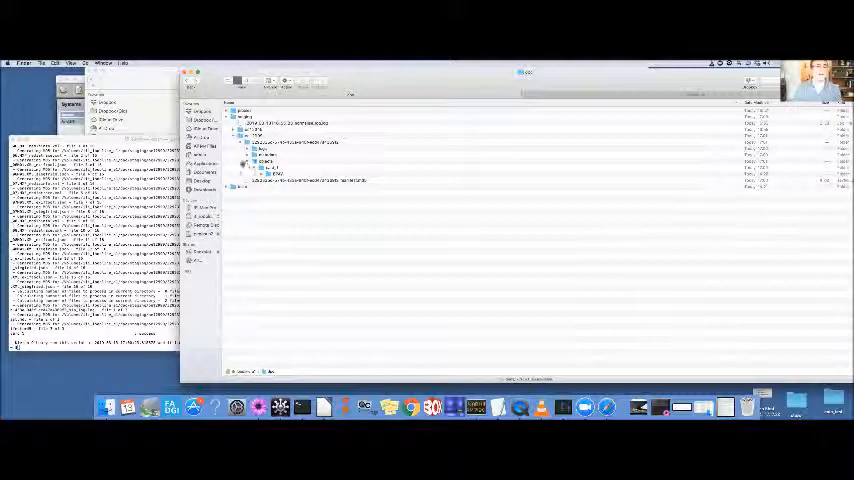
pyautogui.rightClick(265, 158)
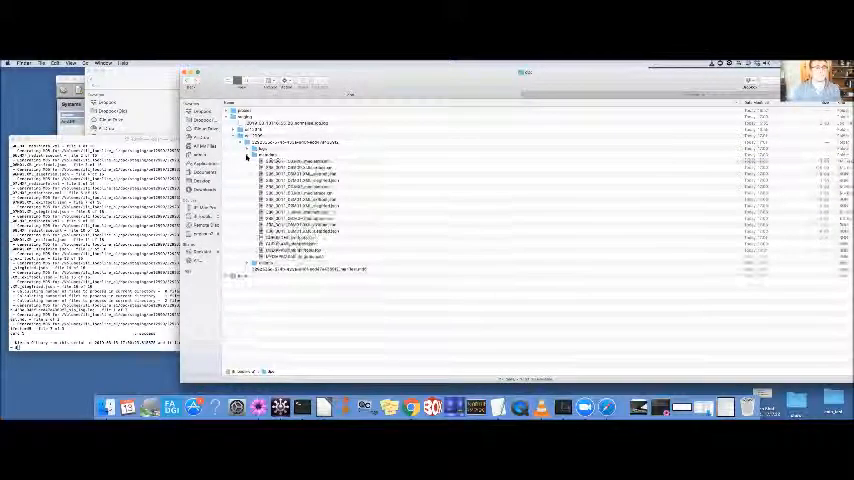
pyautogui.click(254, 148)
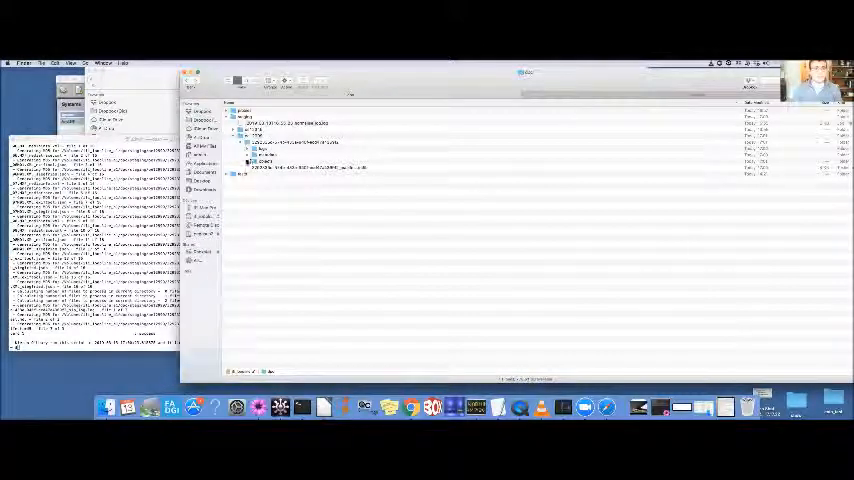
# - Expand the package, its objects subfolder and nested subfolders to reveal the stored files
pyautogui.click(250, 167)
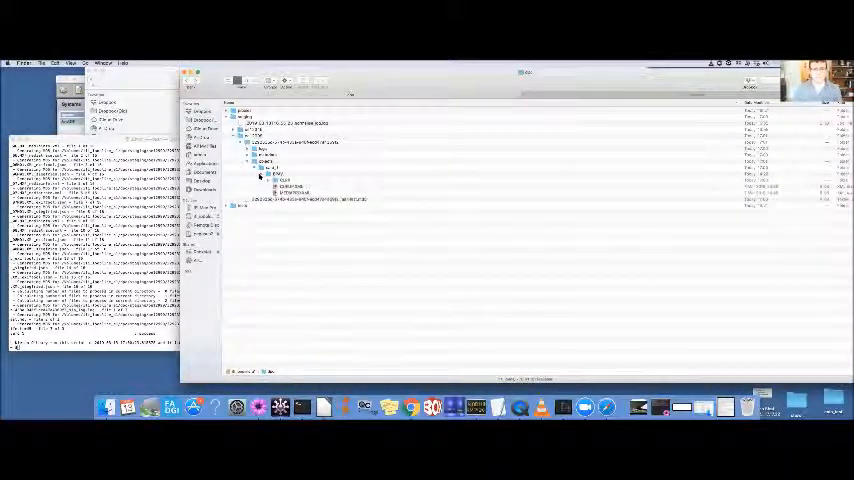
pyautogui.click(271, 176)
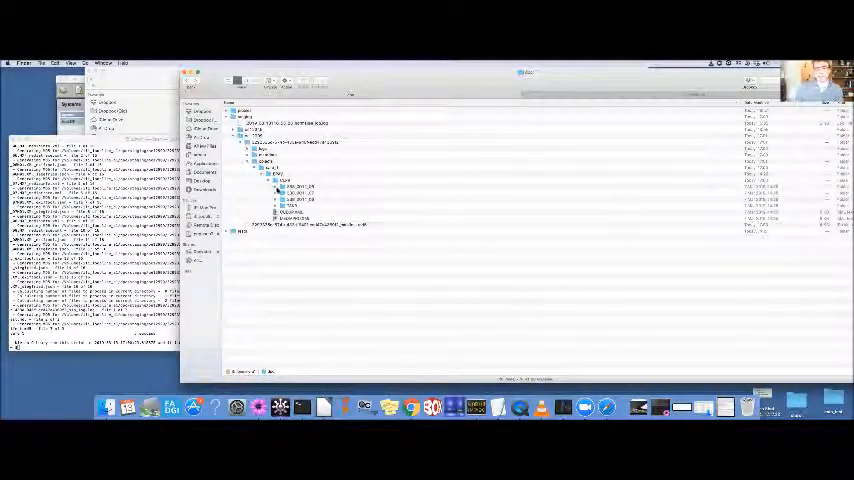
pyautogui.click(283, 187)
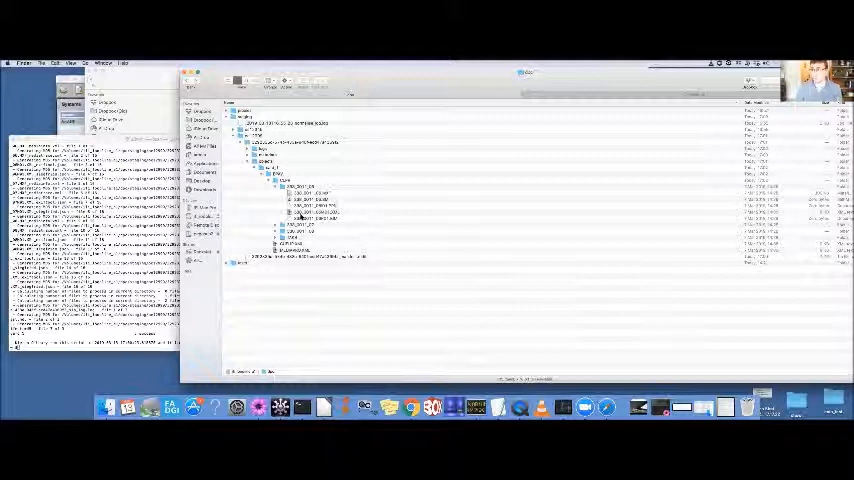
pyautogui.click(305, 197)
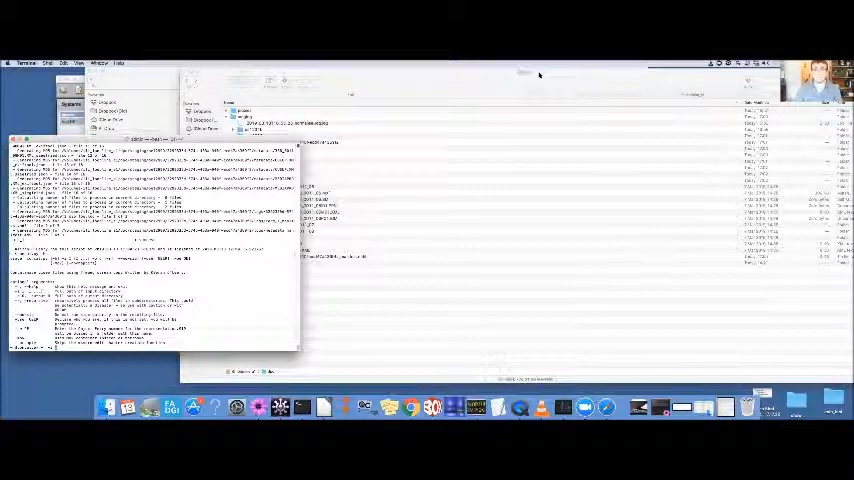
# - Run the script on the package folder in Terminal and let its output complete
pyautogui.click(233, 137)
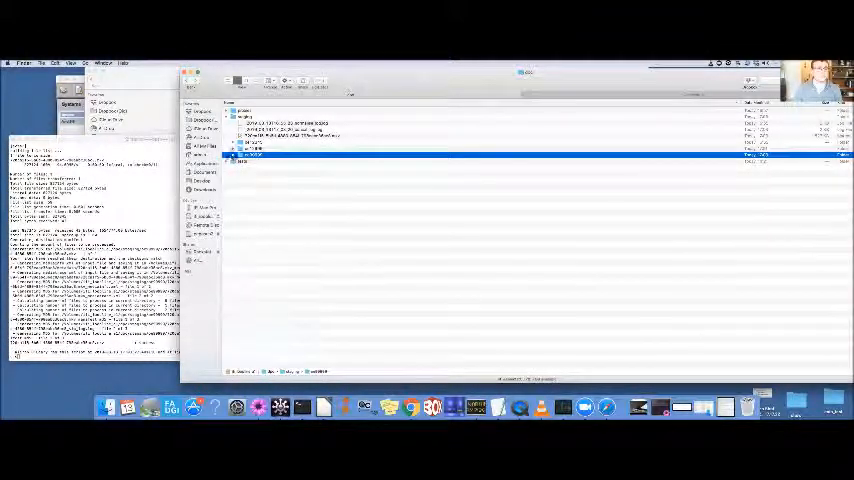
# - Open the new package folder and bring up its log file in Console
pyautogui.doubleClick(250, 155)
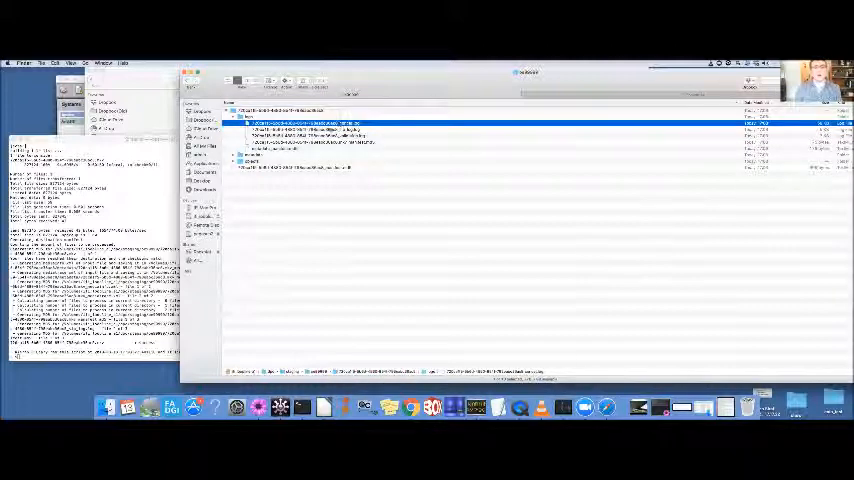
pyautogui.click(300, 135)
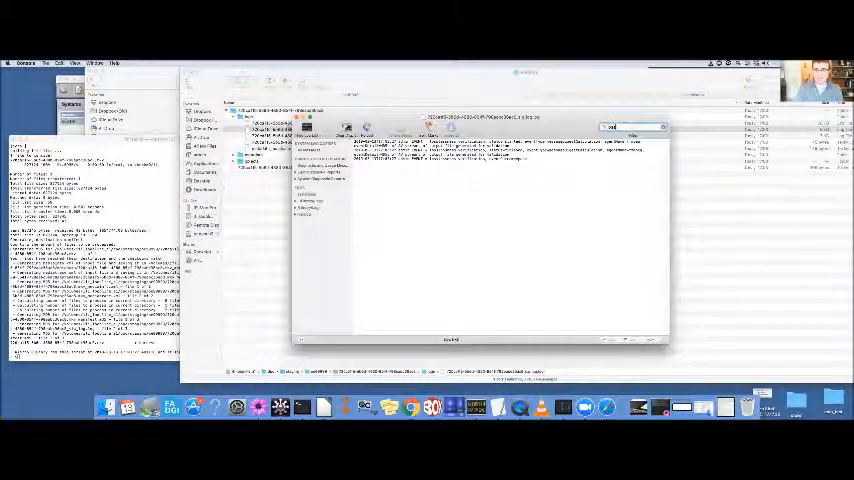
pyautogui.click(615, 127)
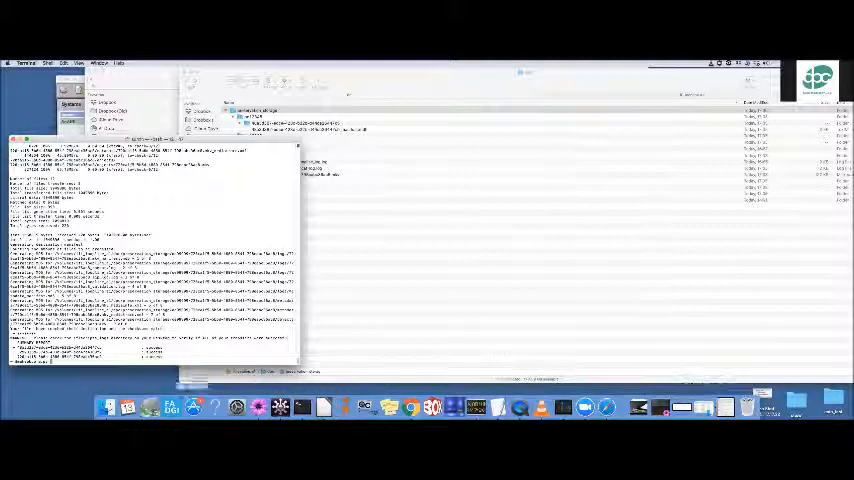
pyautogui.moveTo(444, 206)
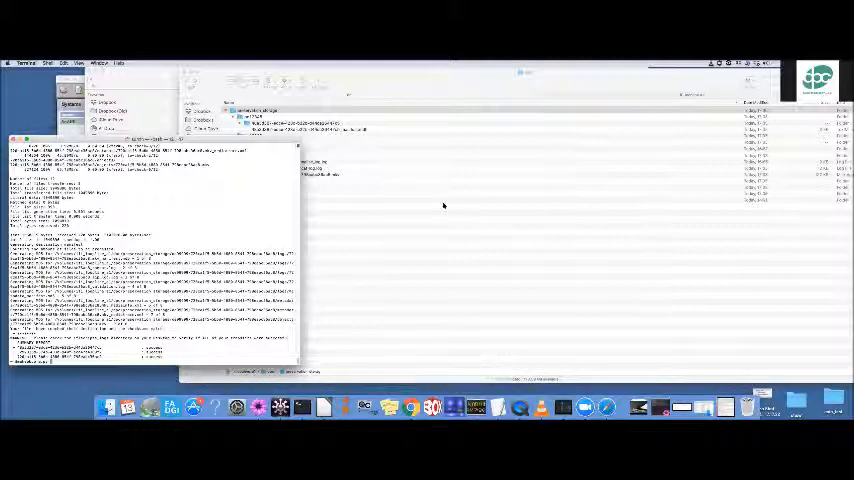
pyautogui.moveTo(522, 270)
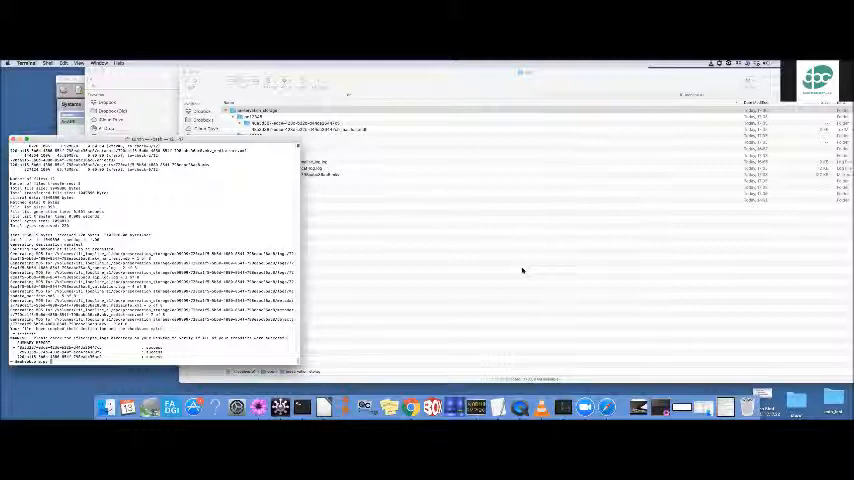